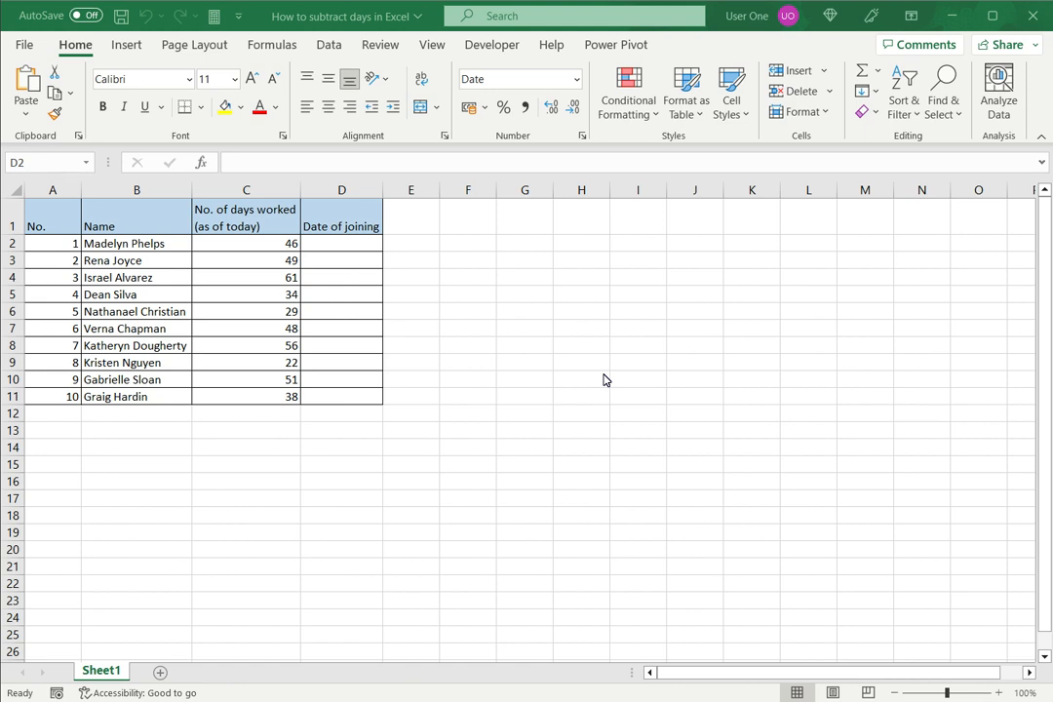
mouse_move(127, 255)
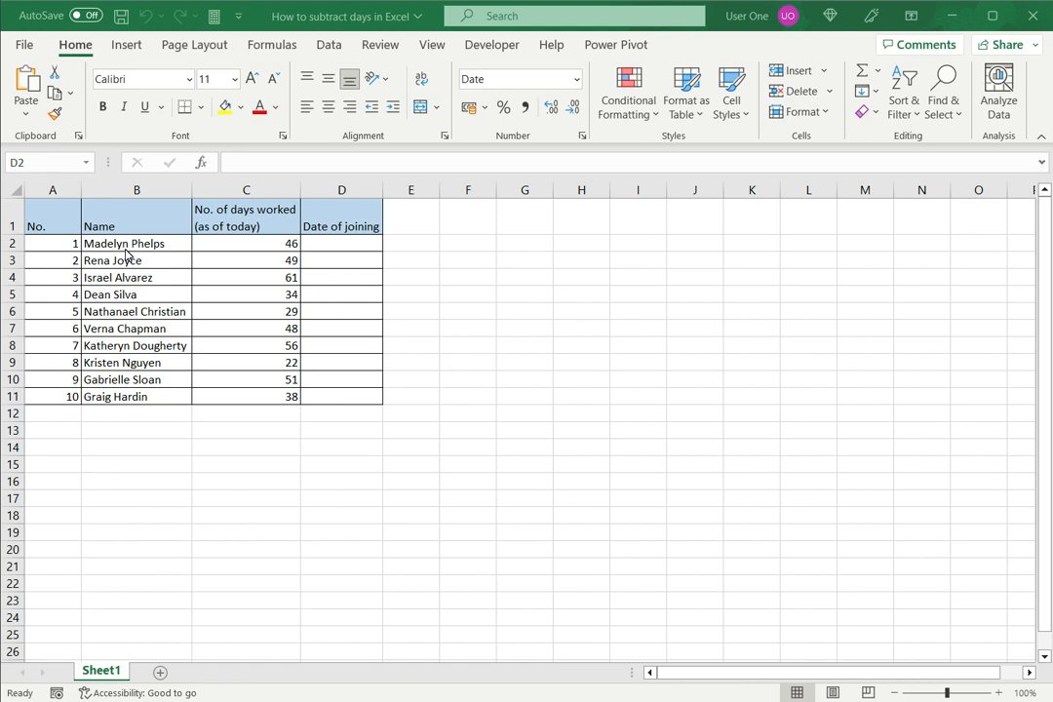
Step: Enter =TODAY()-C2 in D2 to get Madelyn's joining date from her days worked
click(246, 243)
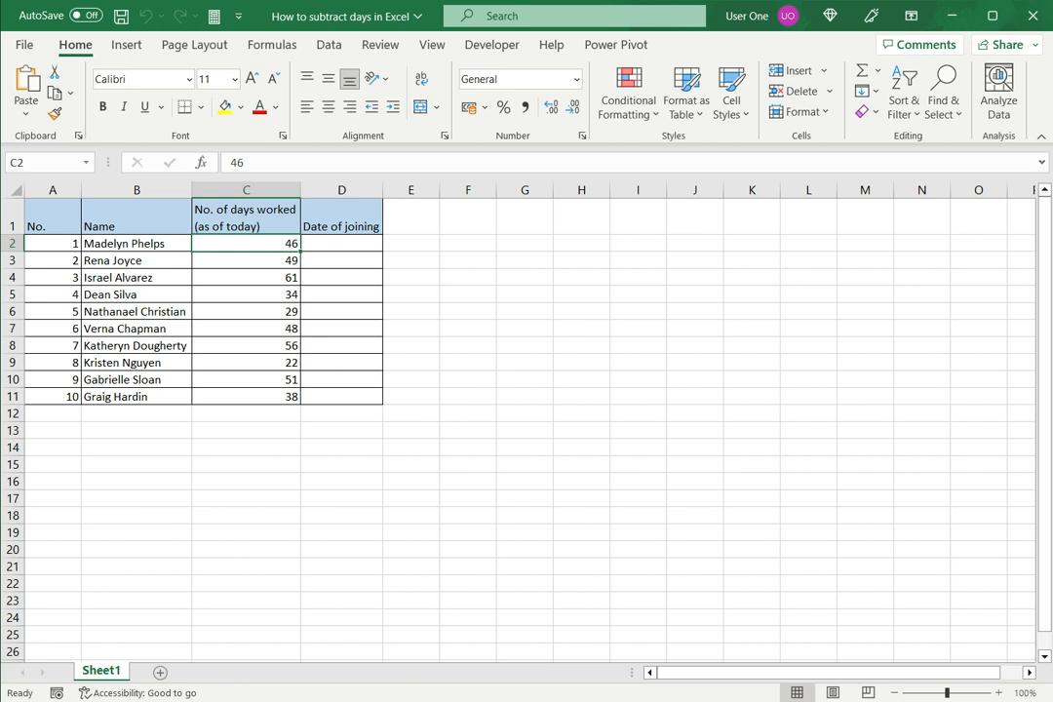
text(=)
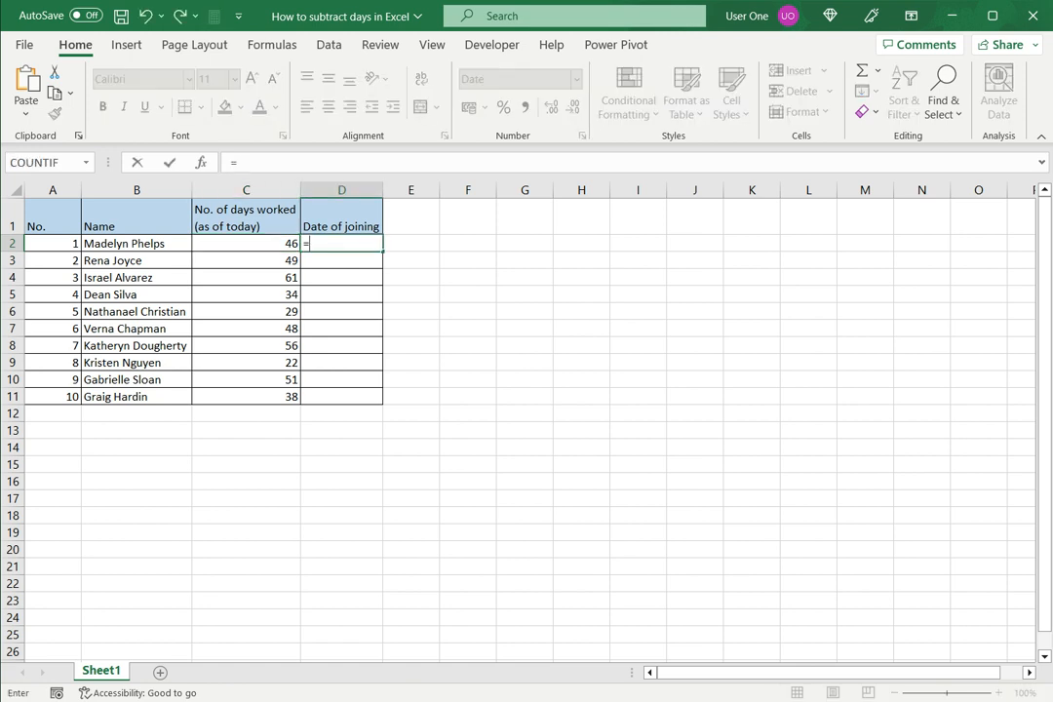
text(today)
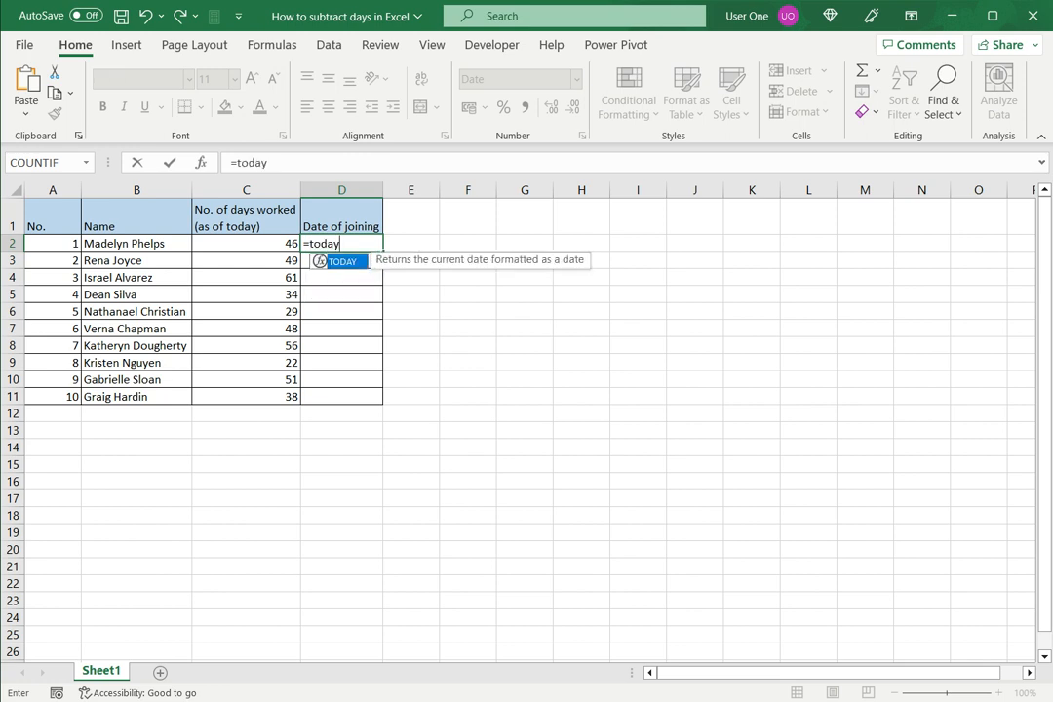
text(())
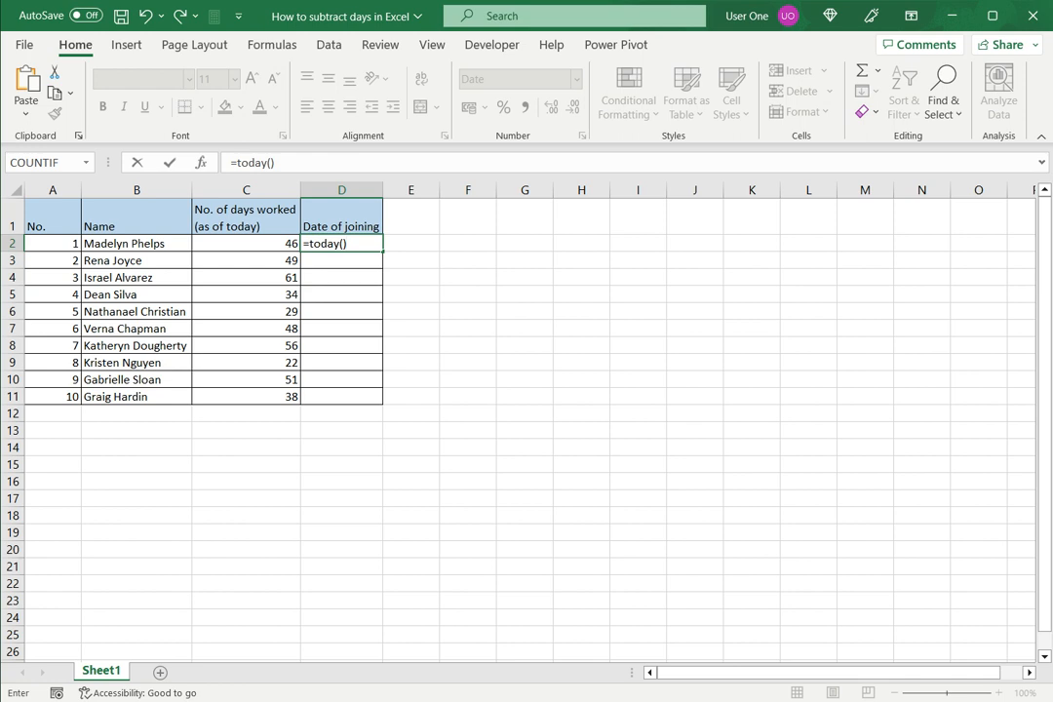
click(246, 243)
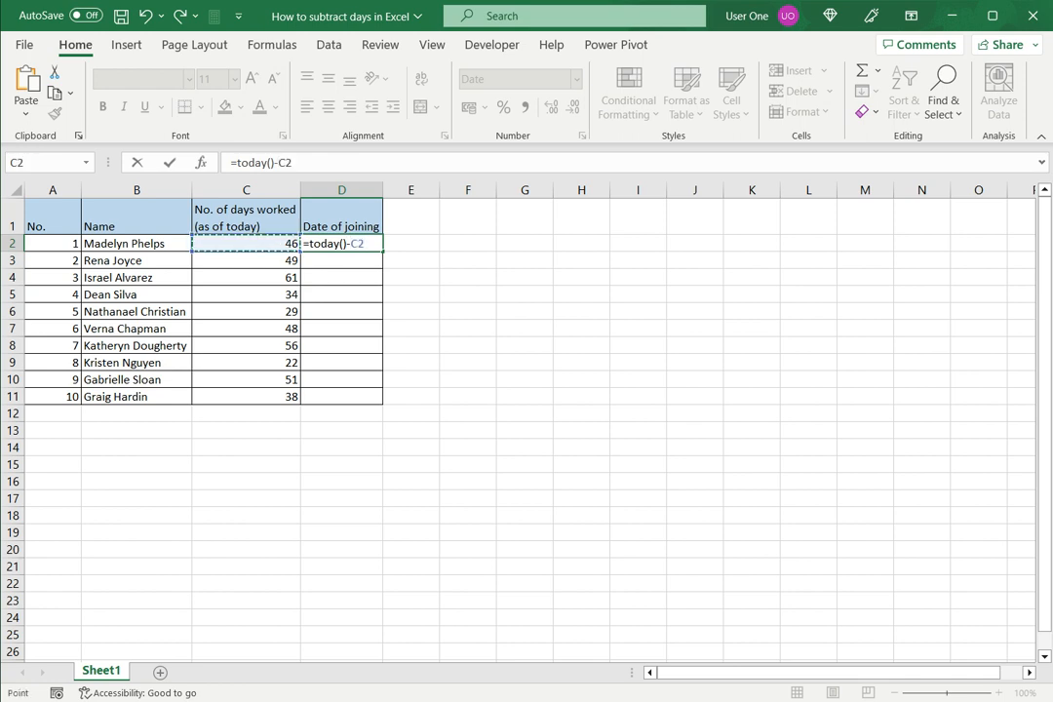
key(enter)
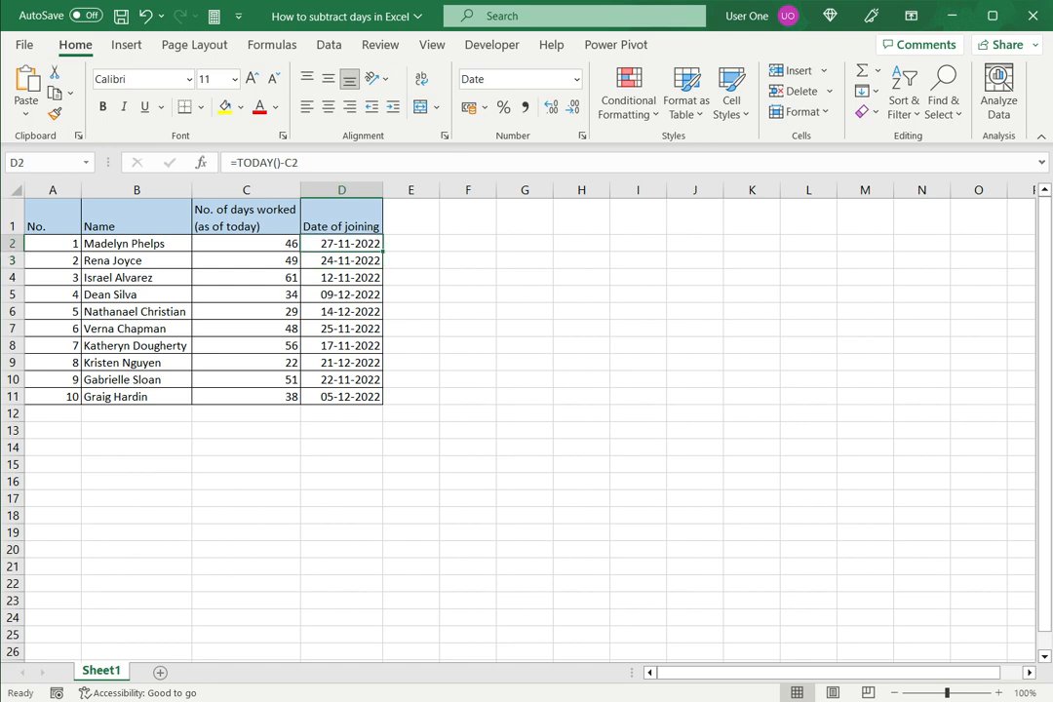
click(246, 260)
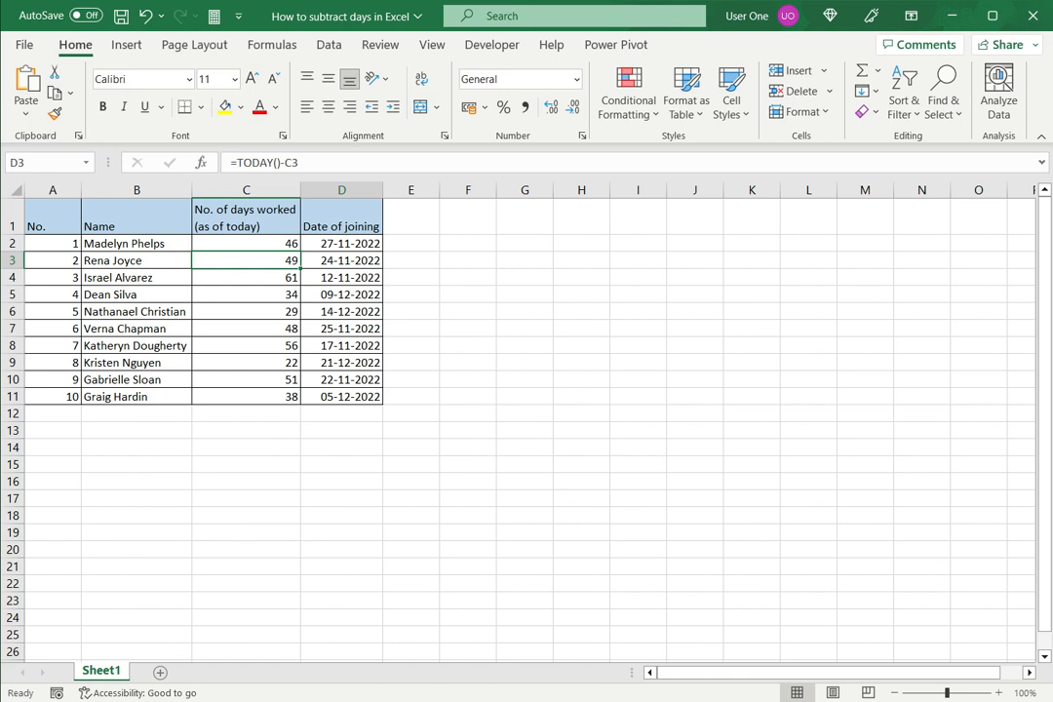
click(342, 396)
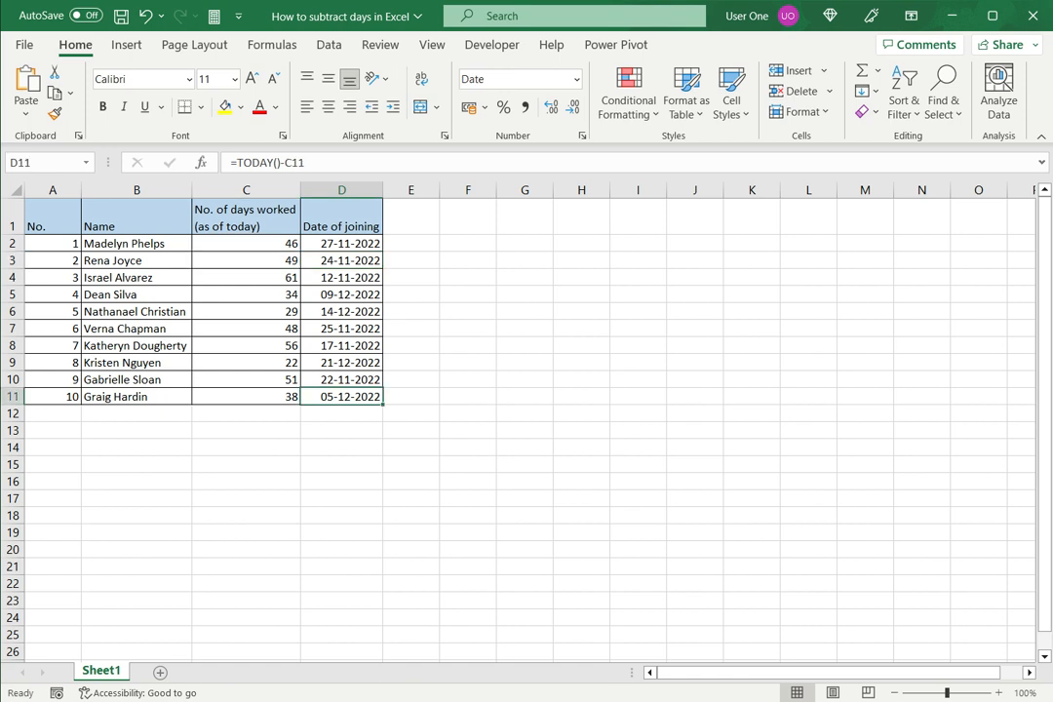